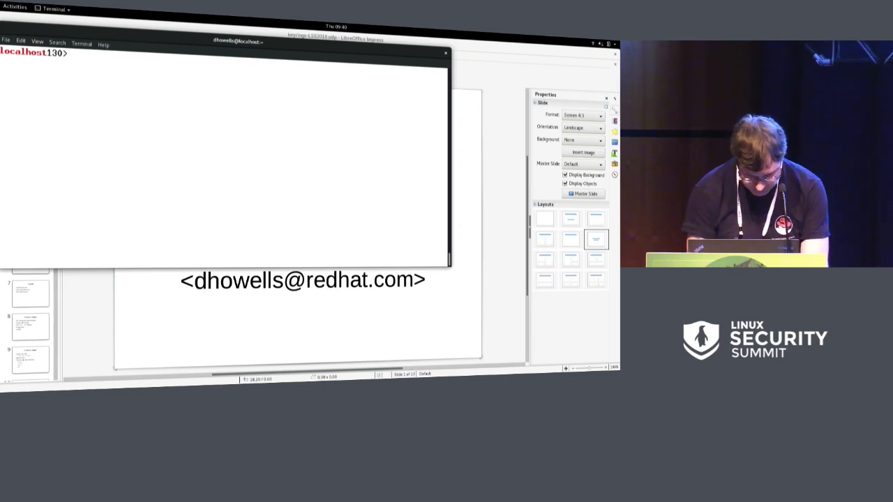
# Step: Add a user key foo with payload bar to the session keyring, returning ID 432947044
pyautogui.write('keyt')
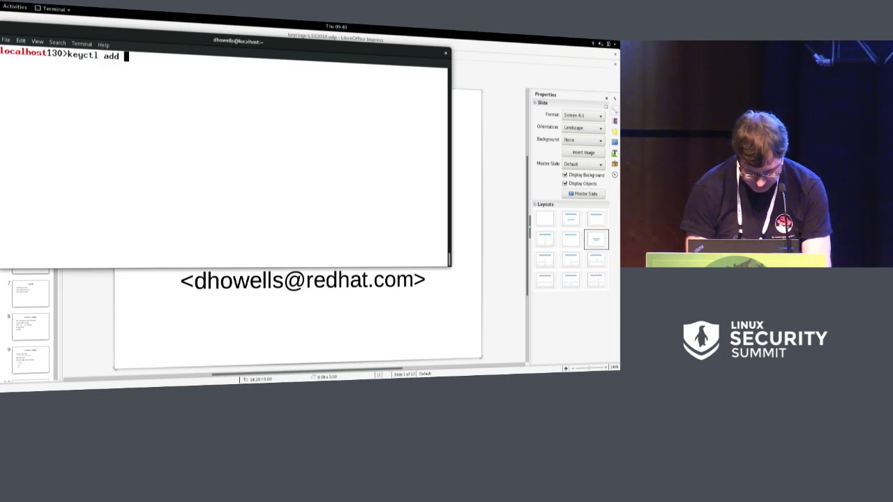
pyautogui.write('user')
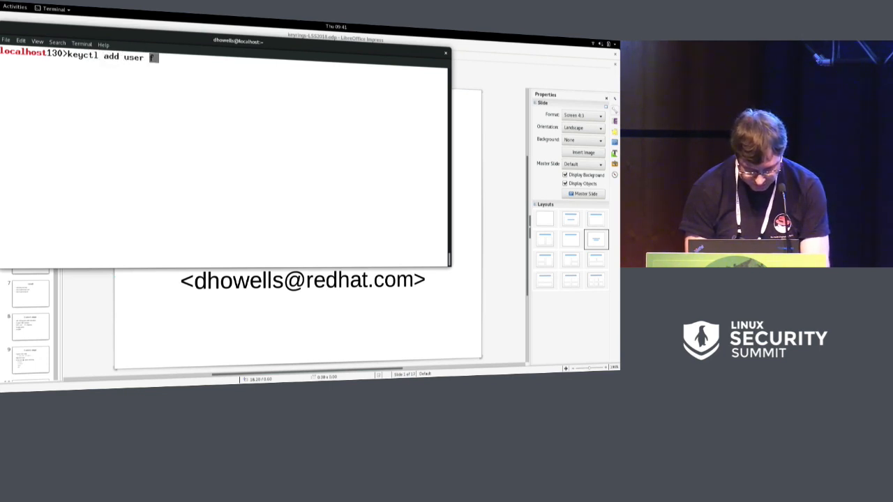
pyautogui.write('foo bar')
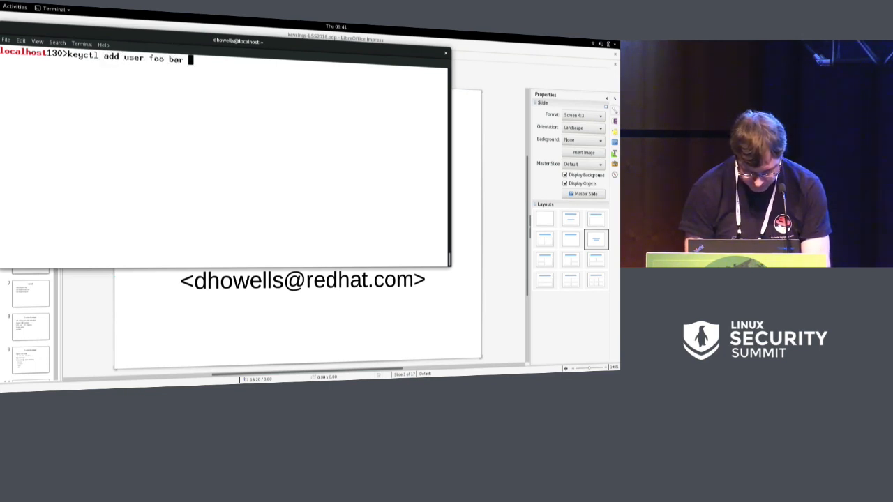
pyautogui.write('@s')
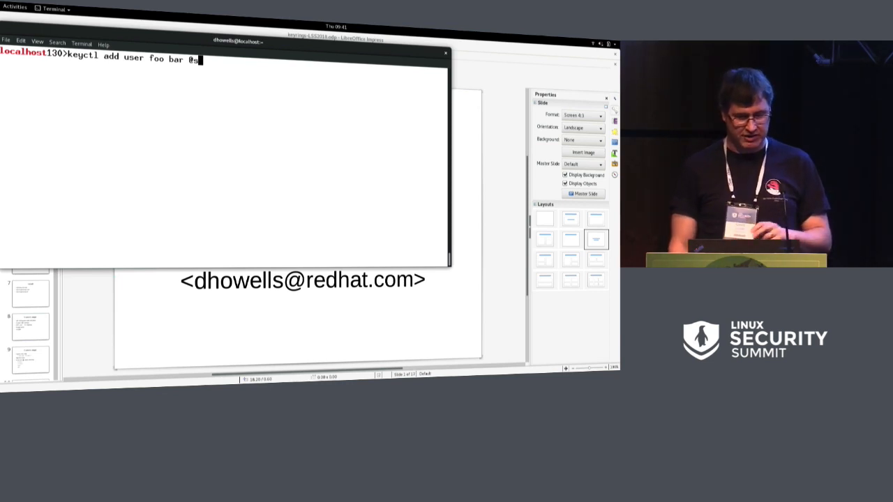
pyautogui.press('Return')
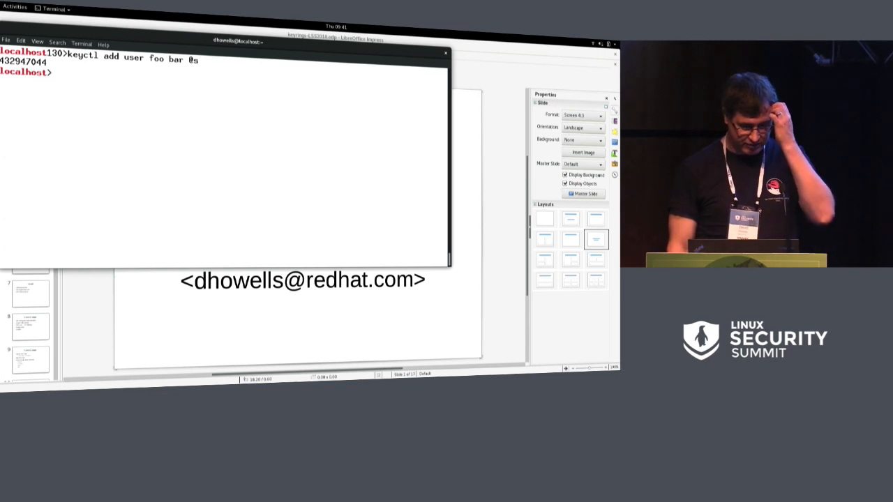
# Step: List the session keyring showing foo, then print key 432947044's payload bar
pyautogui.write('keyc')
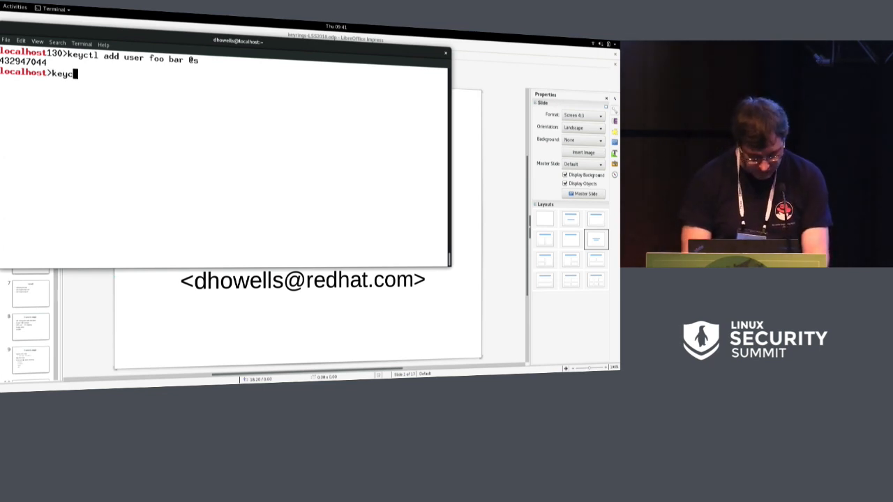
pyautogui.write('keyctl show @s')
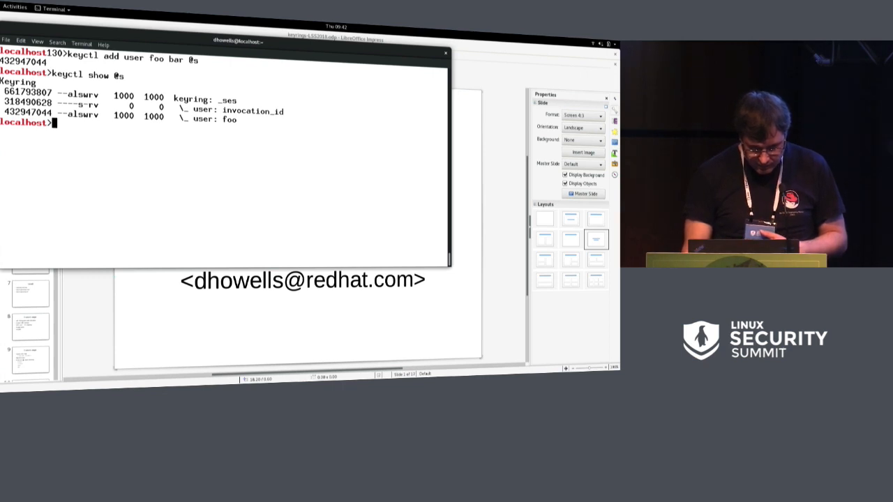
pyautogui.write('keyctl p')
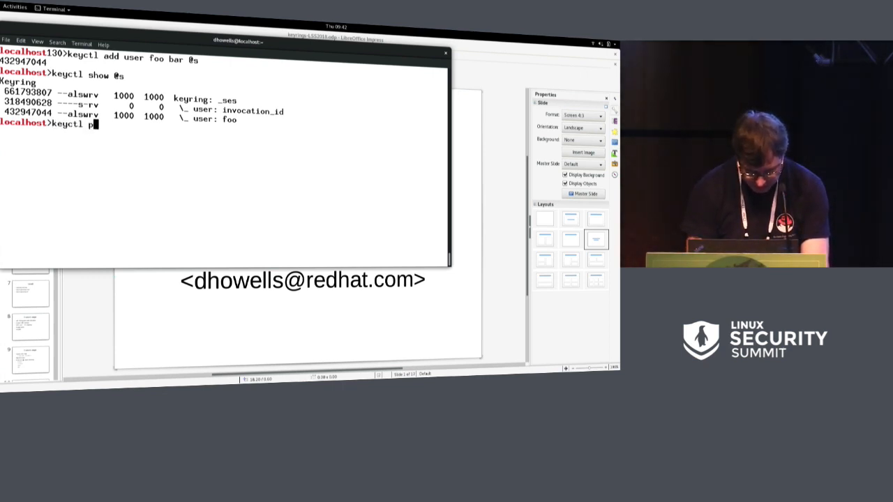
pyautogui.write('rint 432947044')
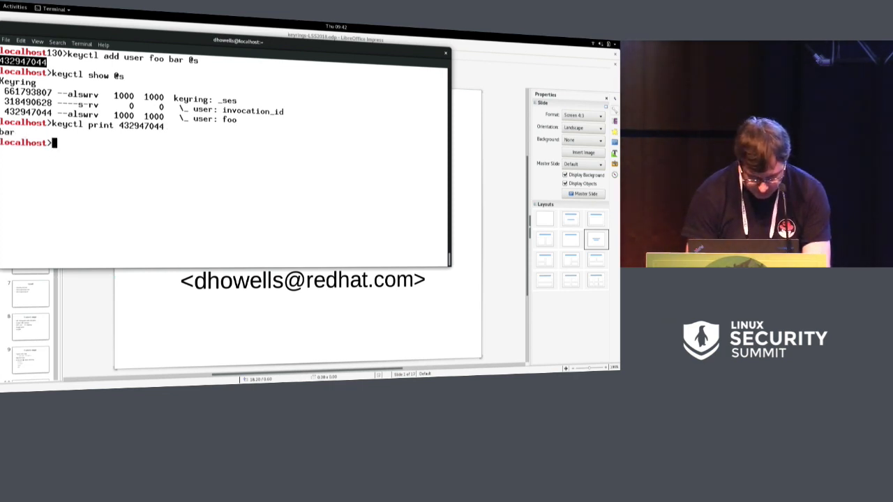
pyautogui.write('keyctl')
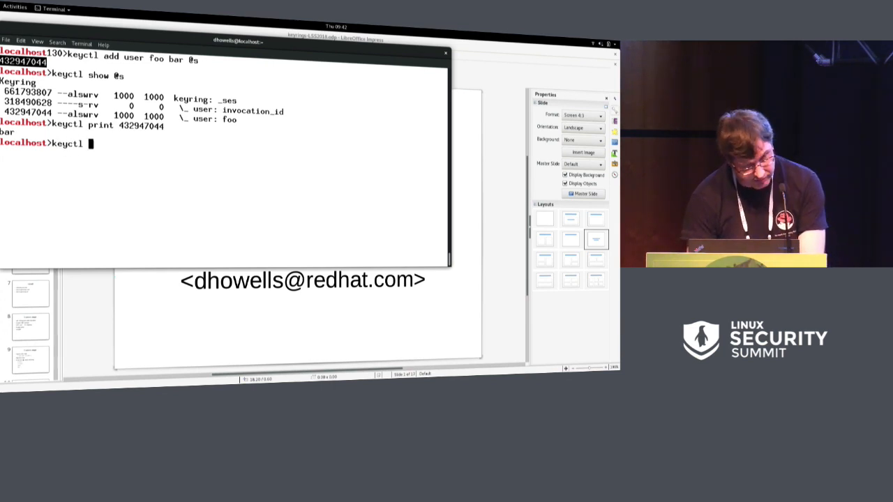
# Step: Strip key 432947044's permissions to 0 with setperm, then confirm reading its payload now fails
pyautogui.write('seta')
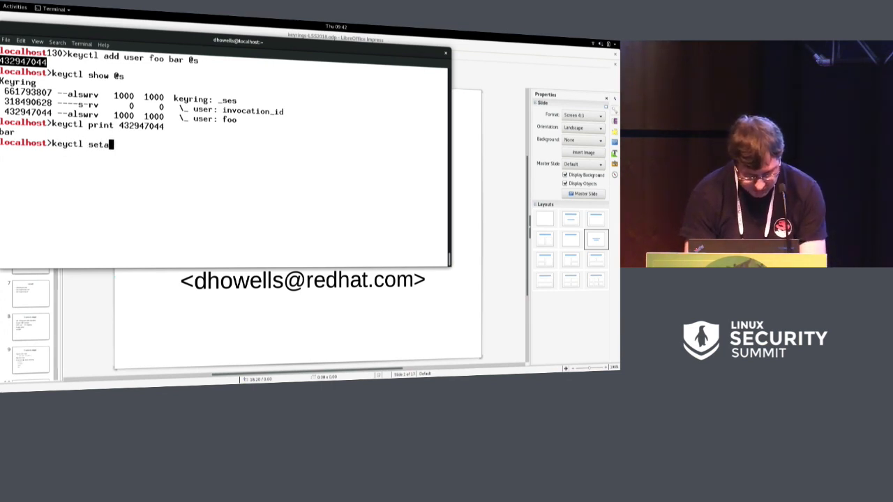
pyautogui.write('ttr')
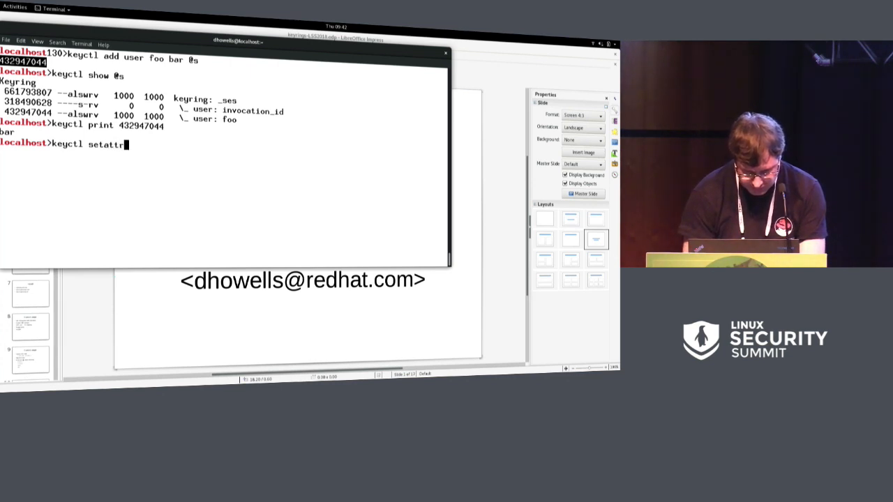
pyautogui.write('setperm')
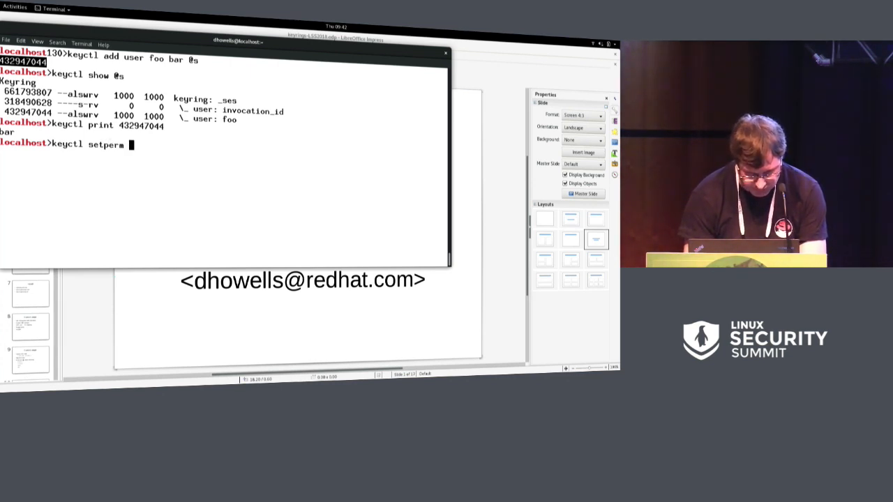
pyautogui.write('432947044')
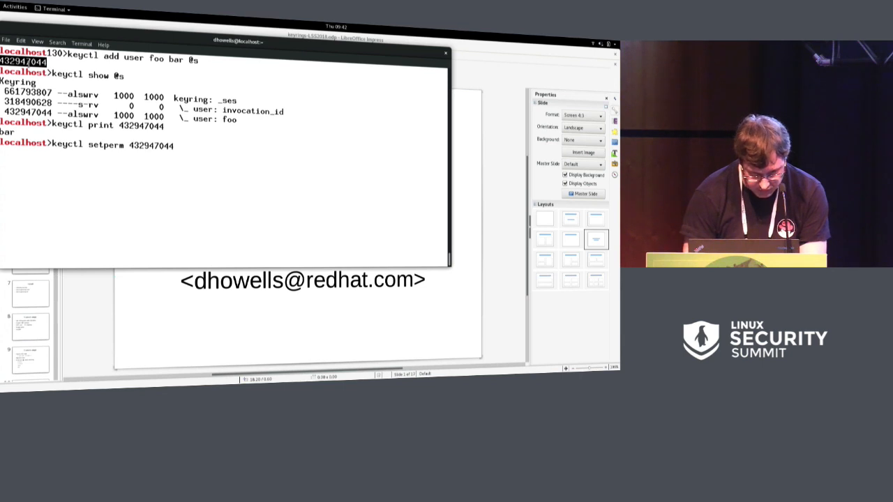
pyautogui.write('0x')
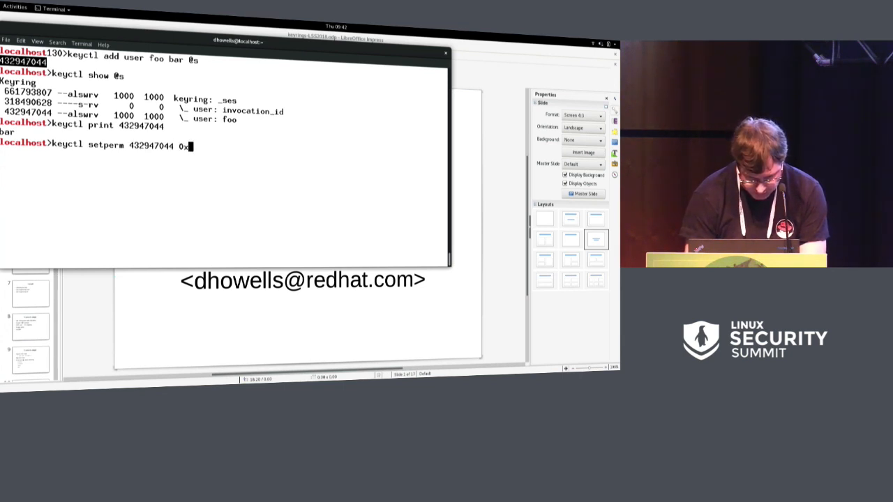
pyautogui.write('0000')
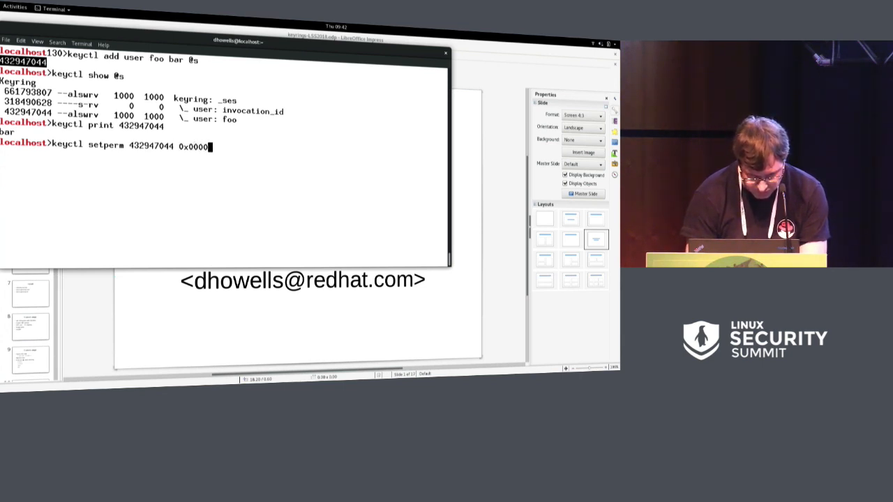
pyautogui.press('Return')
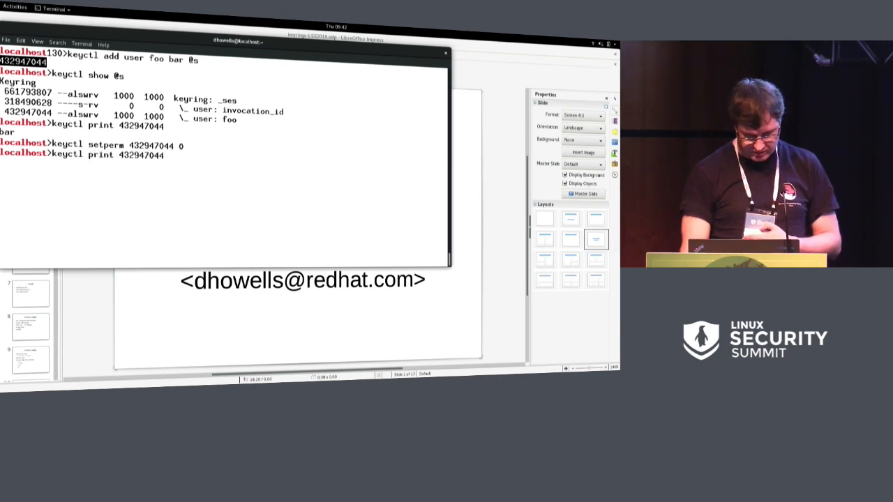
pyautogui.press('Return')
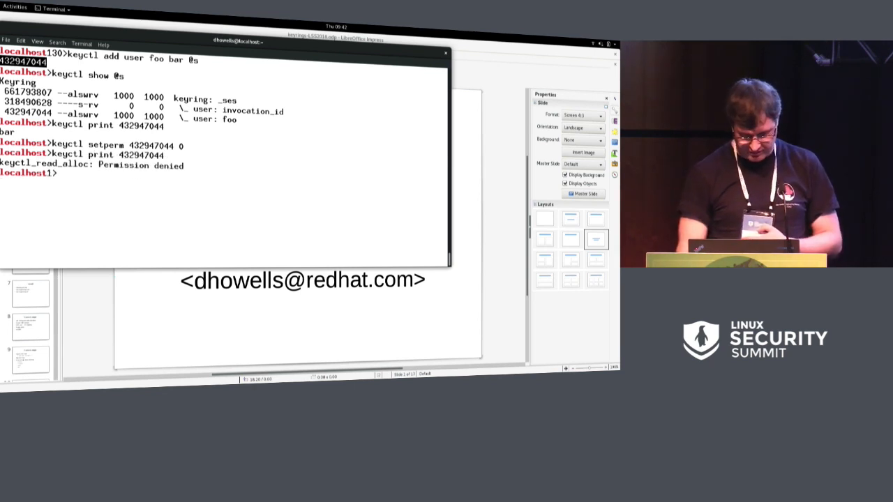
# Step: Attempt to restore key 432947044's permissions to 0x7f7f7f7f and 0x3f3f3f3f, both refused
pyautogui.write('keyctl setperm 432947044')
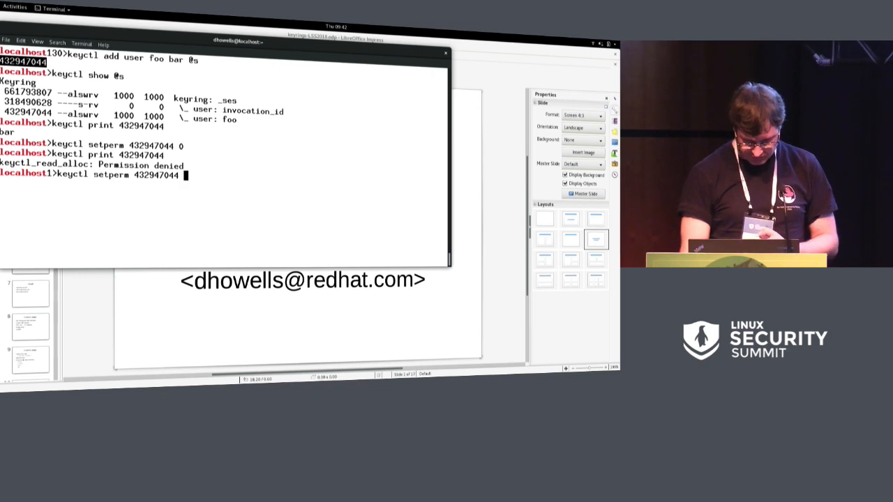
pyautogui.write('0x7')
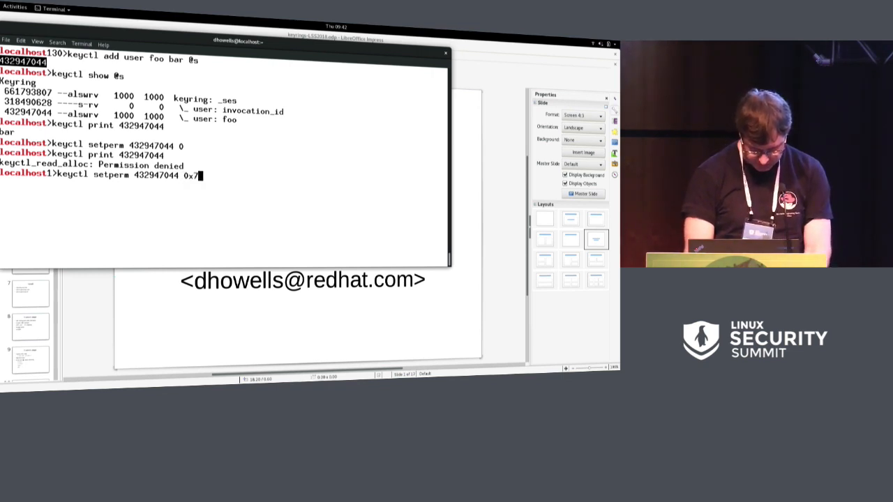
pyautogui.write('f7f7f7f')
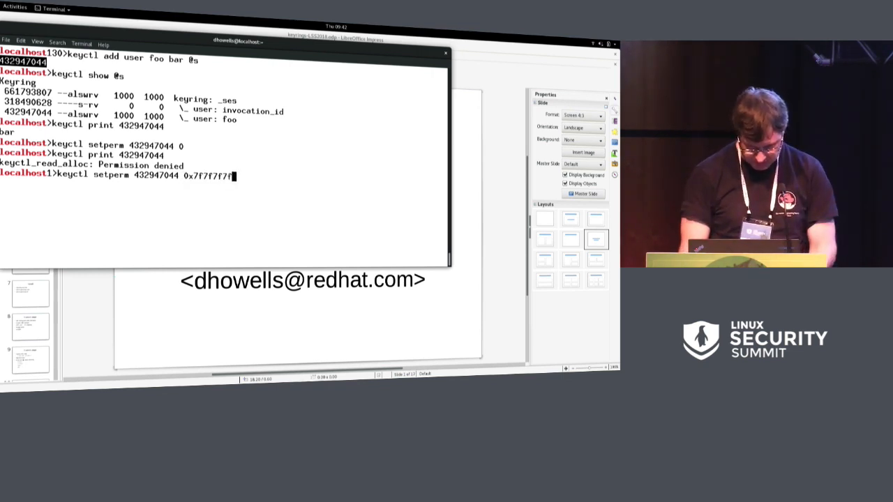
pyautogui.press('Return')
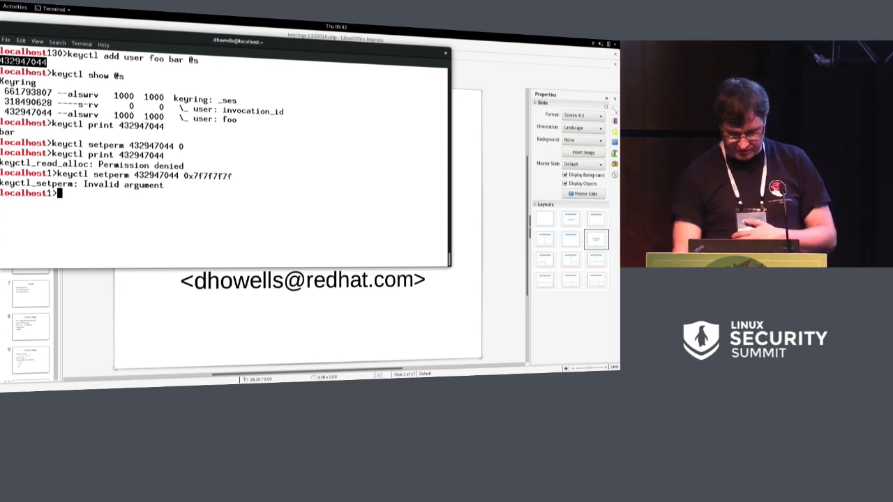
pyautogui.write('keyctl setperm 432947044 0x7')
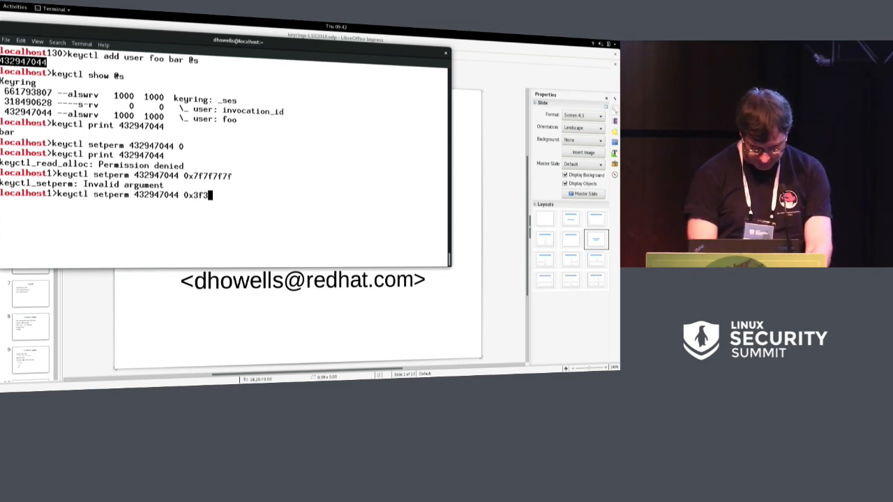
pyautogui.press('Return')
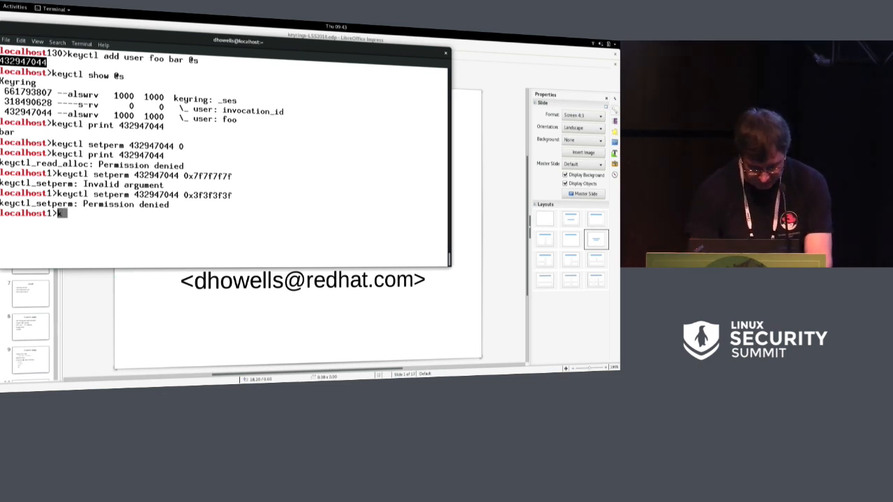
# Step: Unlink key 432947044 and relist the session keyring without foo
pyautogui.write('keyctl unlink 432947044')
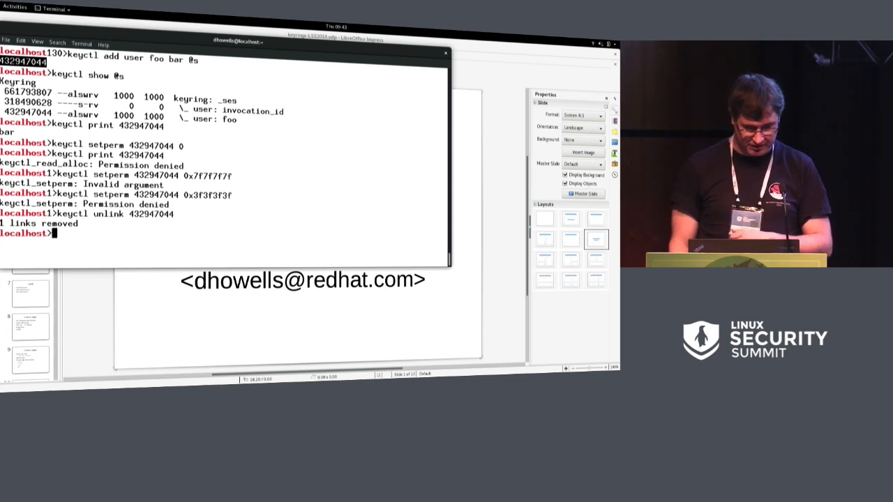
pyautogui.write('keyctl print 432947044')
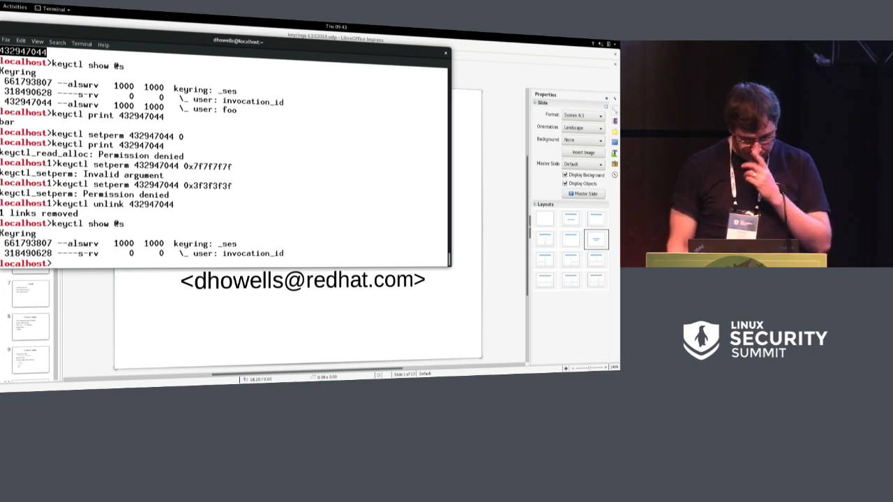
pyautogui.write('k')
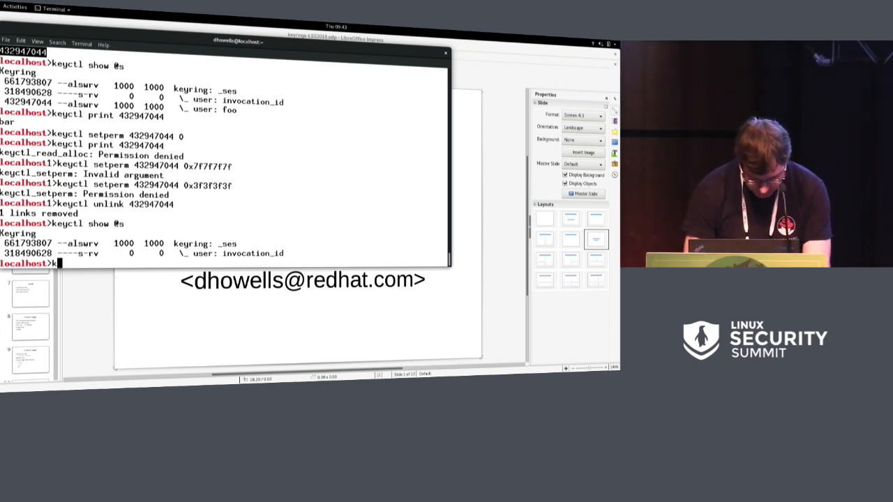
pyautogui.write('keyctl add d')
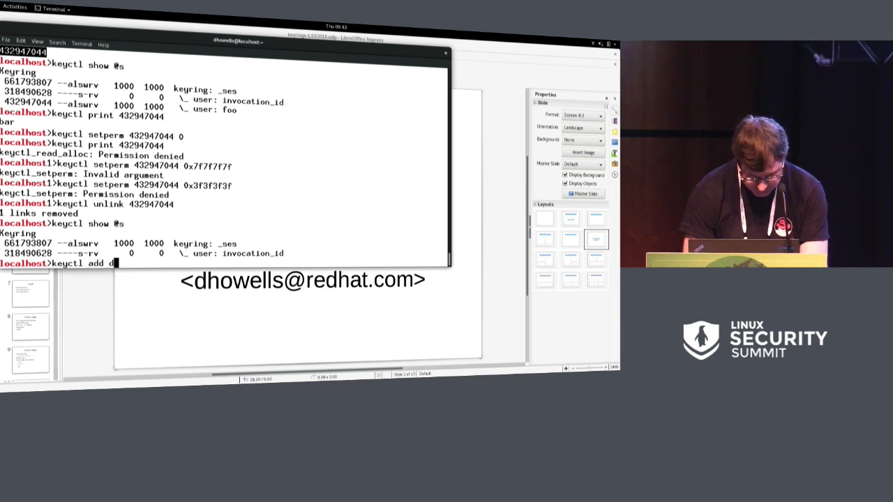
# Step: Request a dns_resolver key for afsdb:grand.central.org into the session keyring and print it
pyautogui.write('ns_resolver')
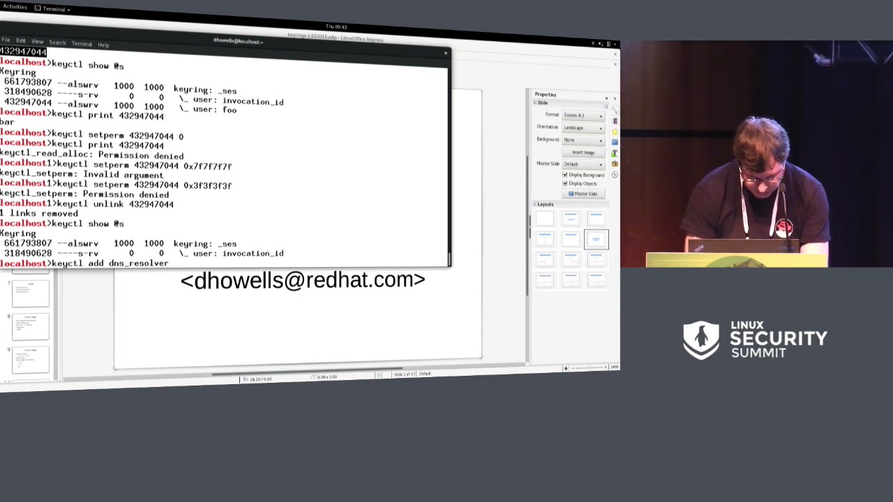
pyautogui.write('afsdb')
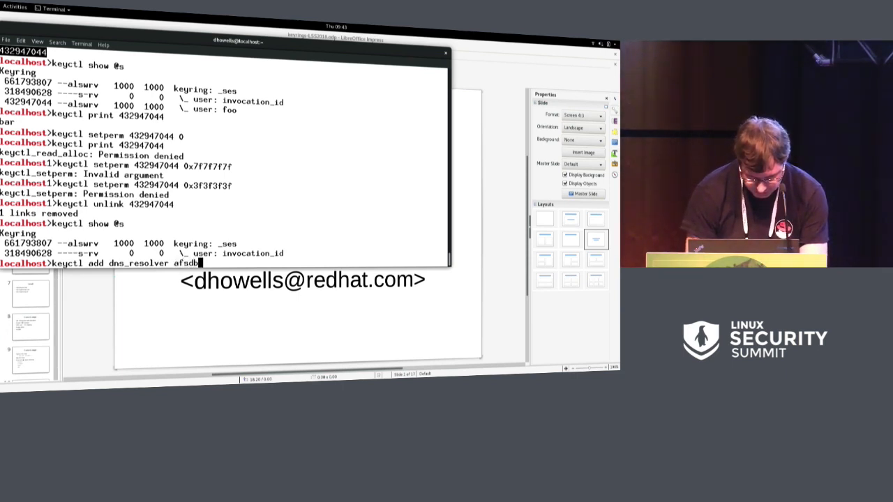
pyautogui.write(':grand')
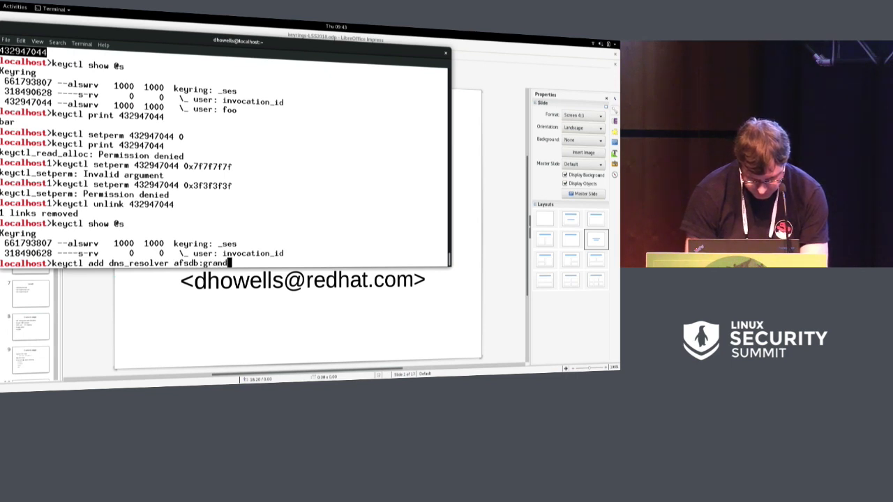
pyautogui.write('.central.or')
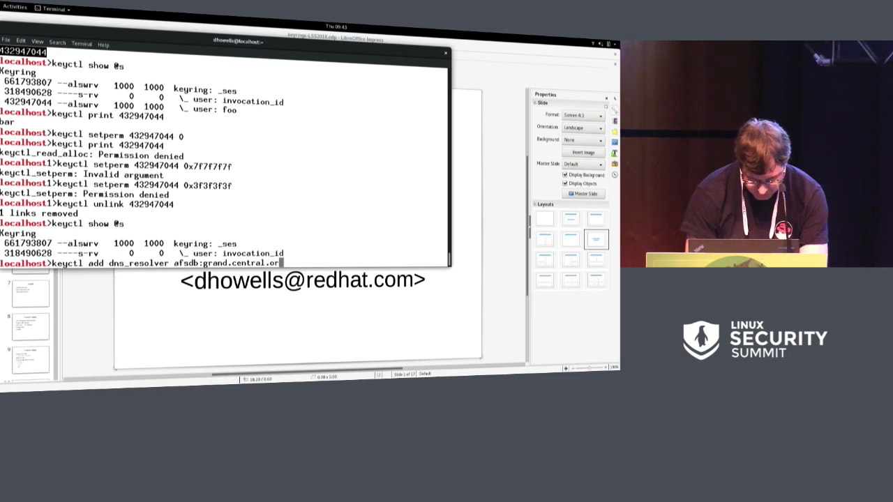
pyautogui.write('g')
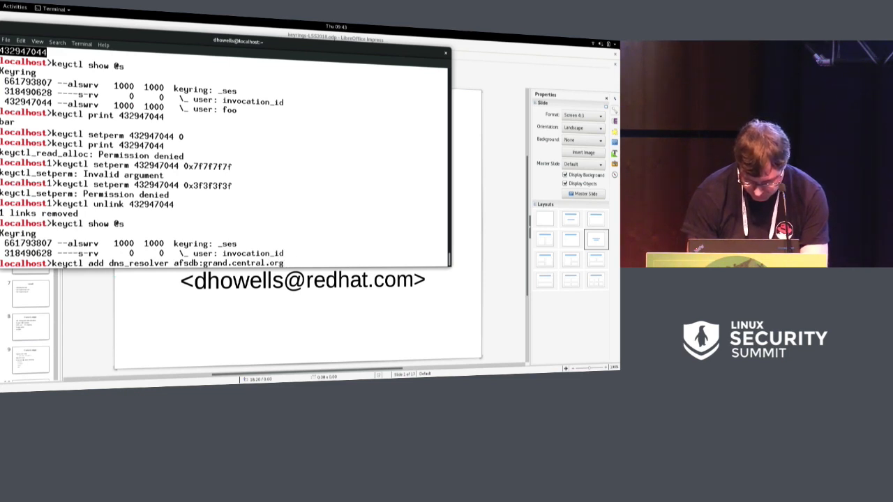
pyautogui.write('@s')
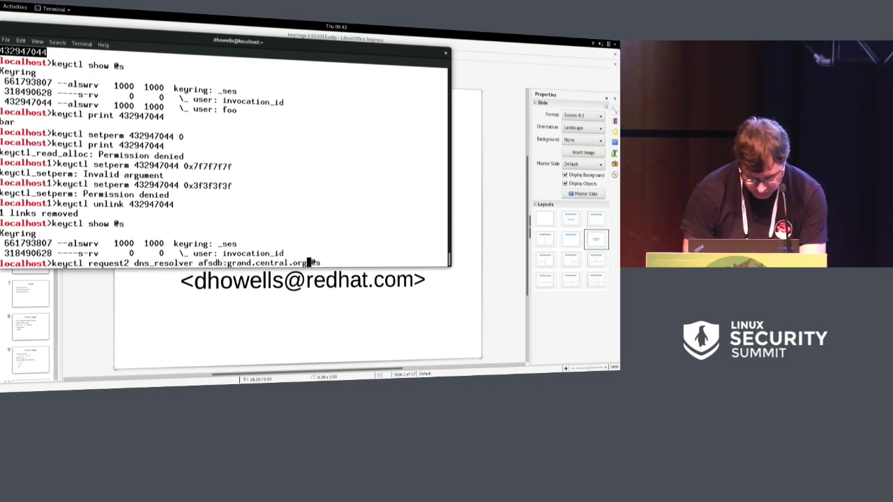
pyautogui.press('Return')
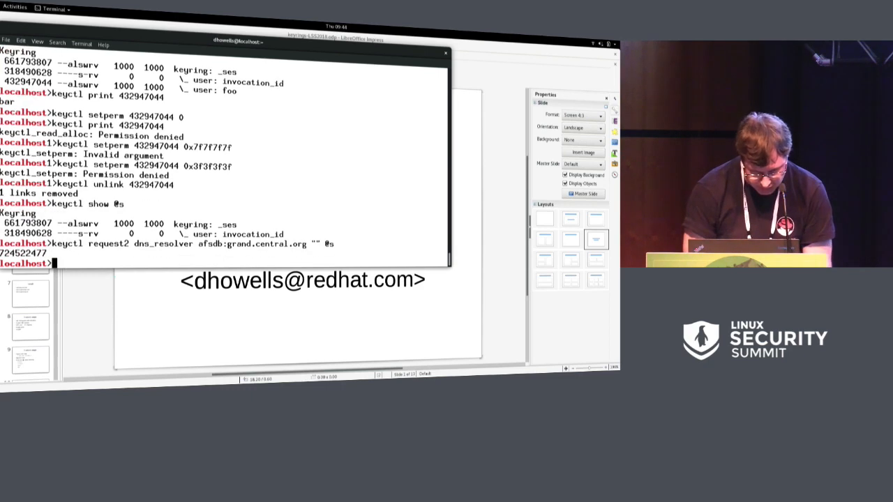
pyautogui.write('keyctl')
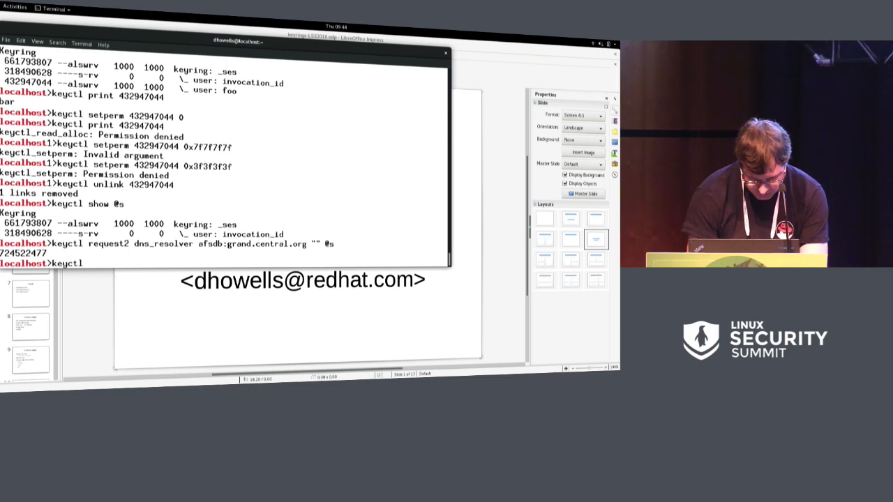
pyautogui.write('print')
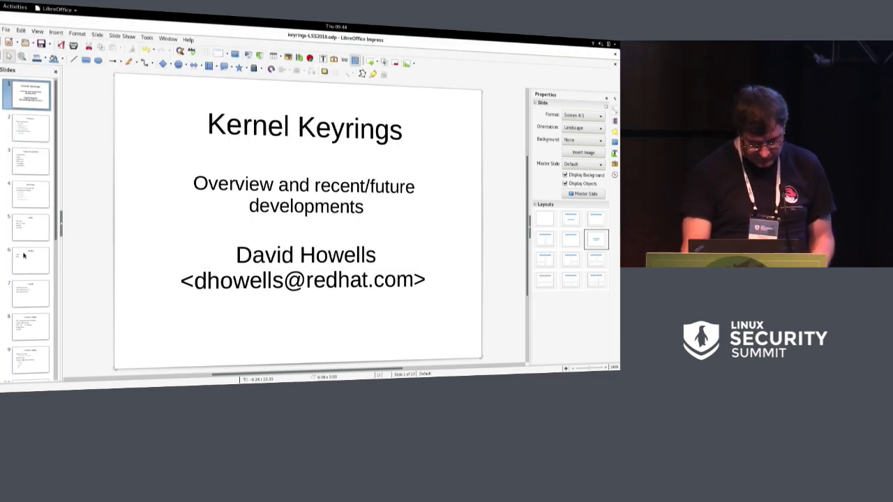
pyautogui.click(30, 161)
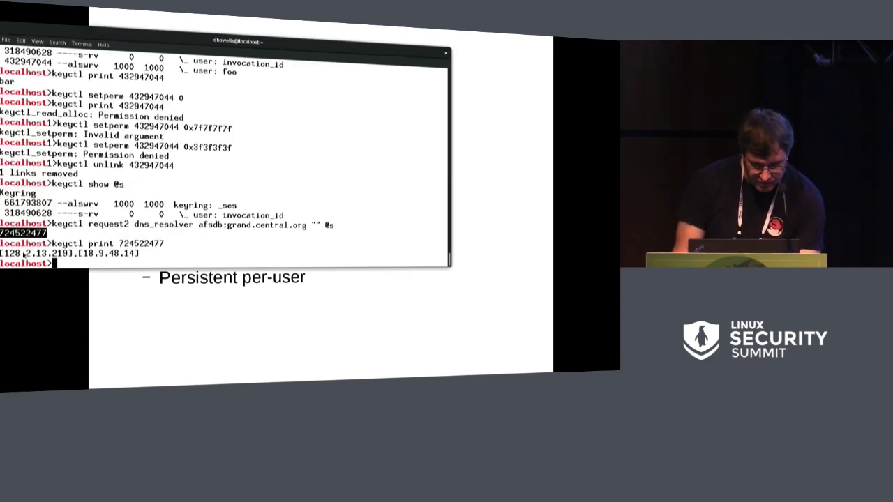
# Step: Show the session keyring, link the user keyring @u into @s, and relist showing _uid.1000
pyautogui.write('c')
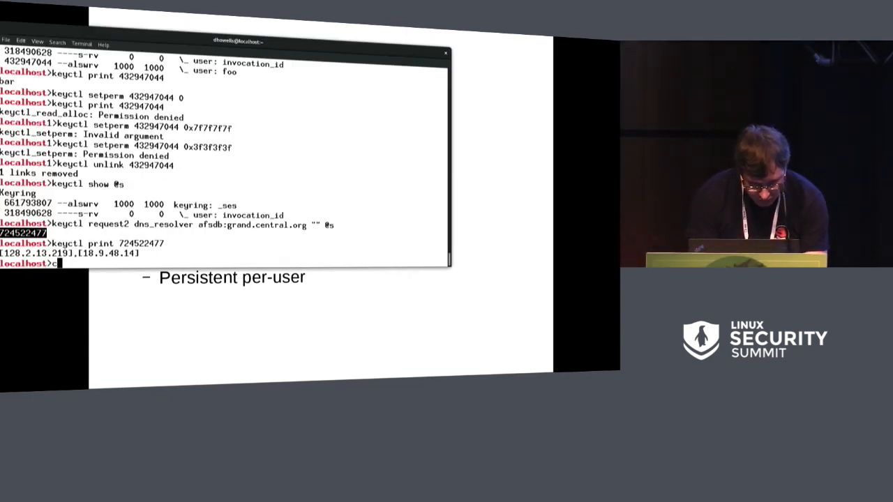
pyautogui.write('at')
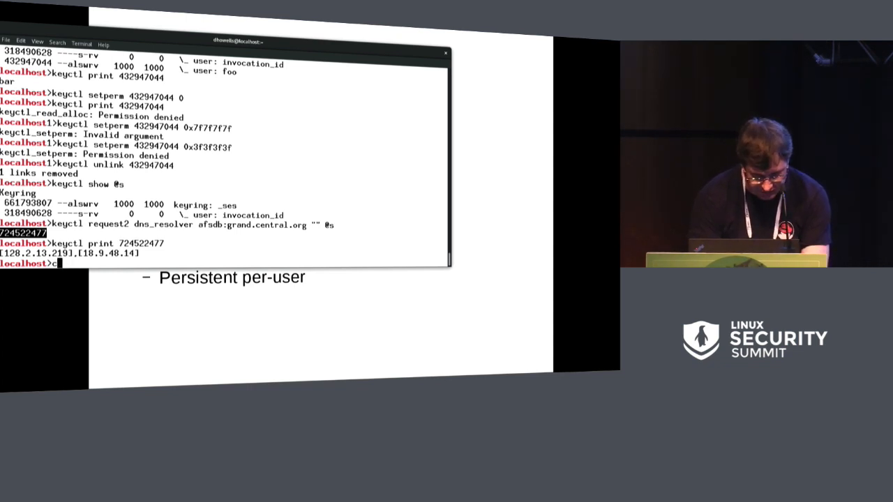
pyautogui.write('keyctl sh')
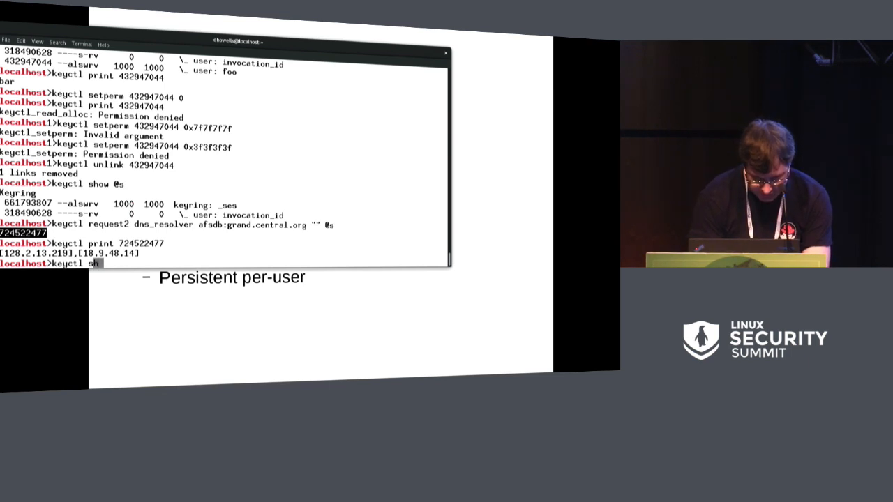
pyautogui.press('Return')
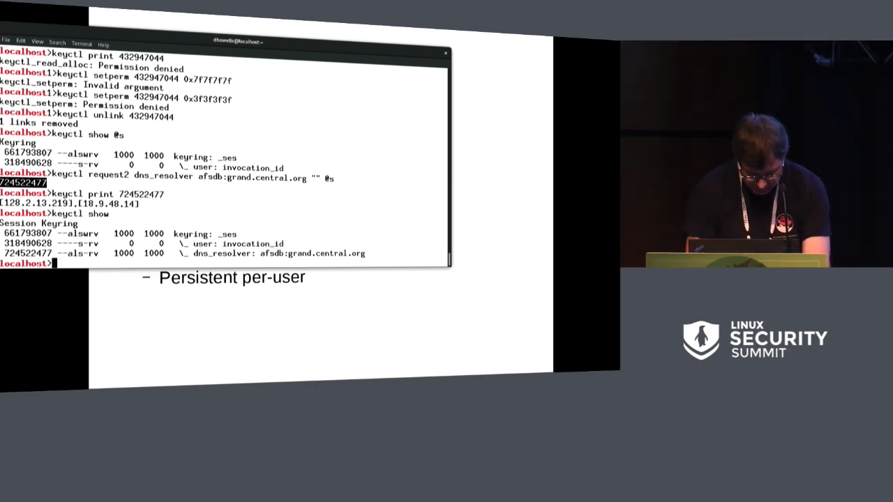
pyautogui.write('keyctl show')
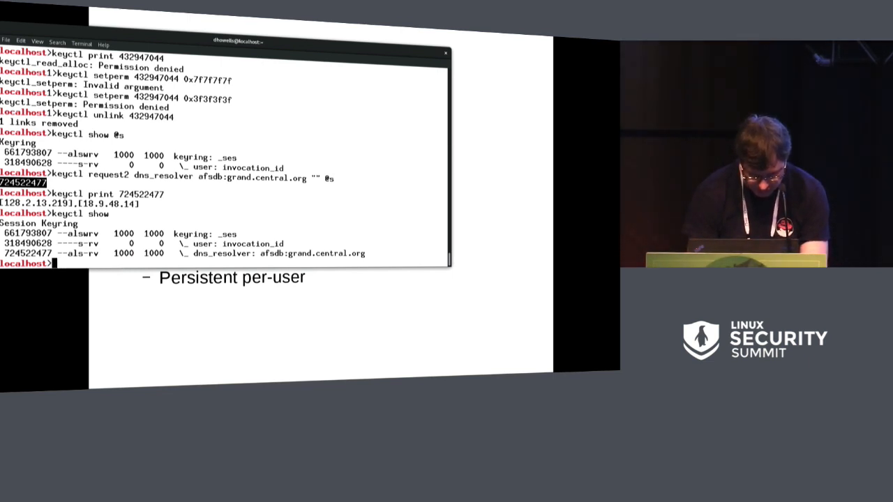
pyautogui.write('keyctl 1')
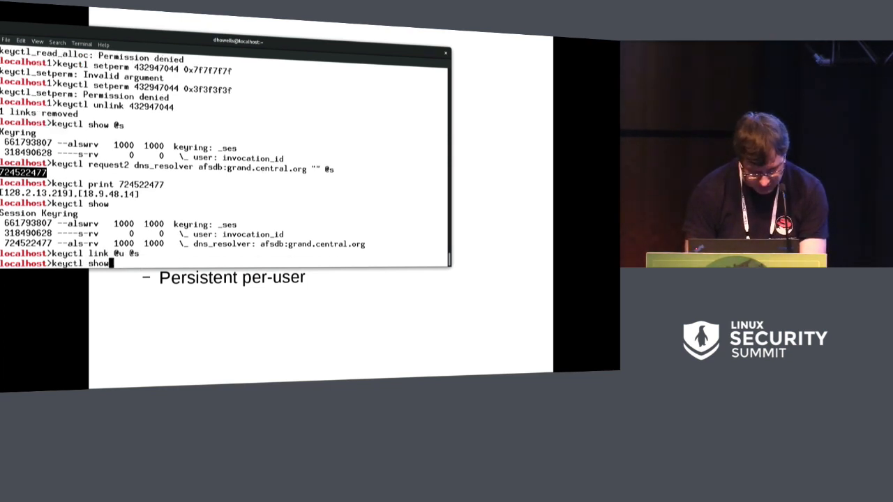
pyautogui.press('Return')
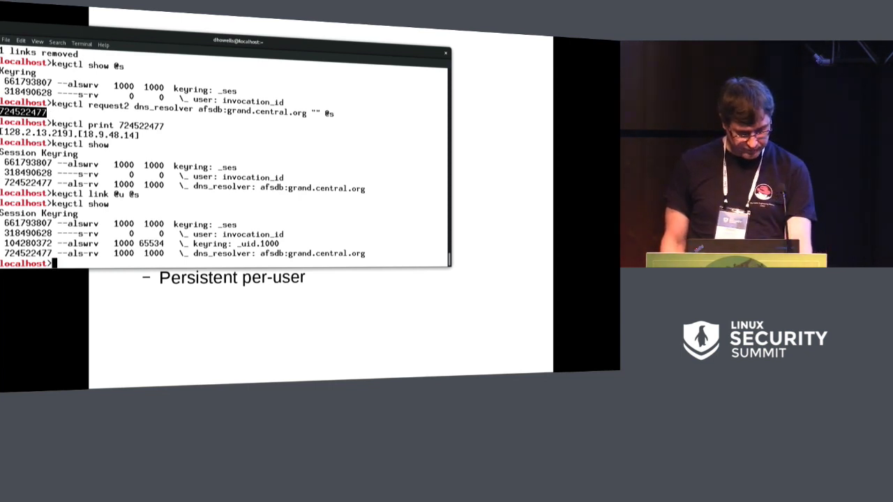
pyautogui.write('cat')
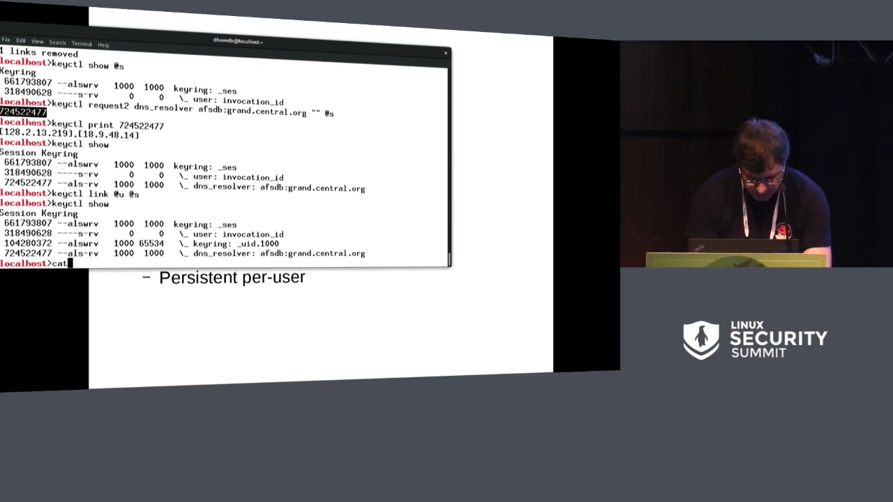
# Step: Grep /proc/keys for the persistent keyring, list 0x0416ebea's _krb key, and run klist finding no cache
pyautogui.write('/proc/keys | grep persis')
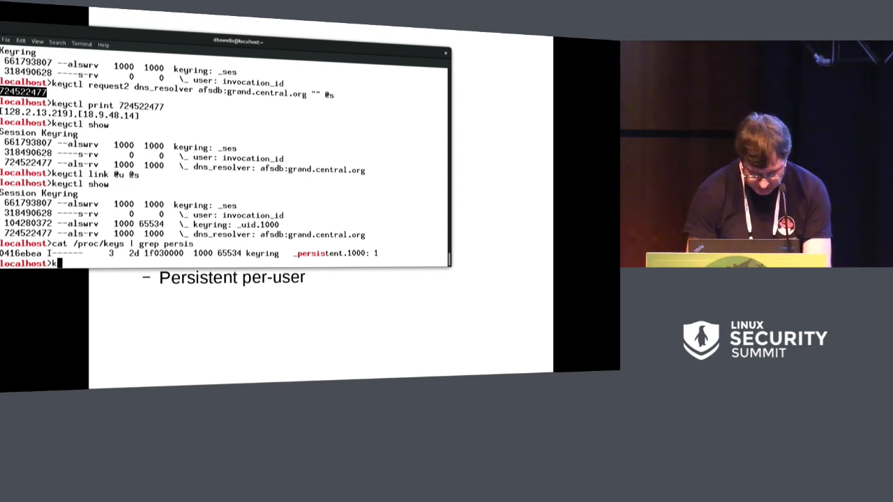
pyautogui.write('eyctl list')
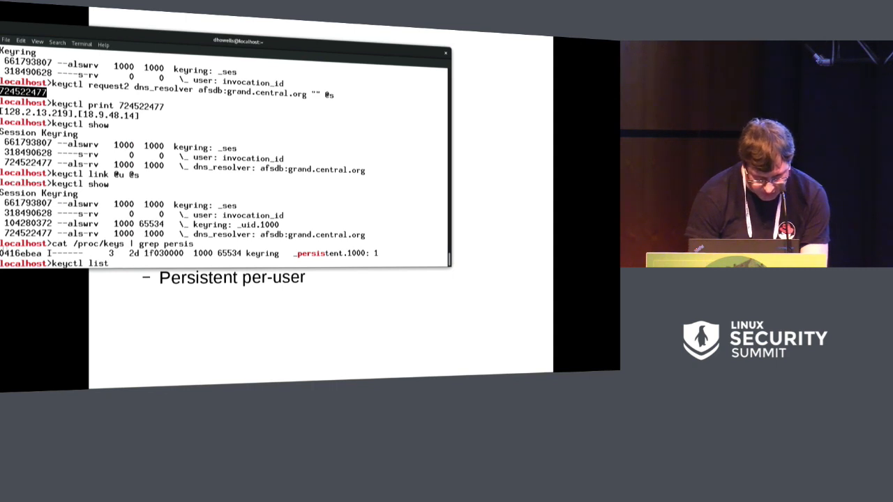
pyautogui.write('0x')
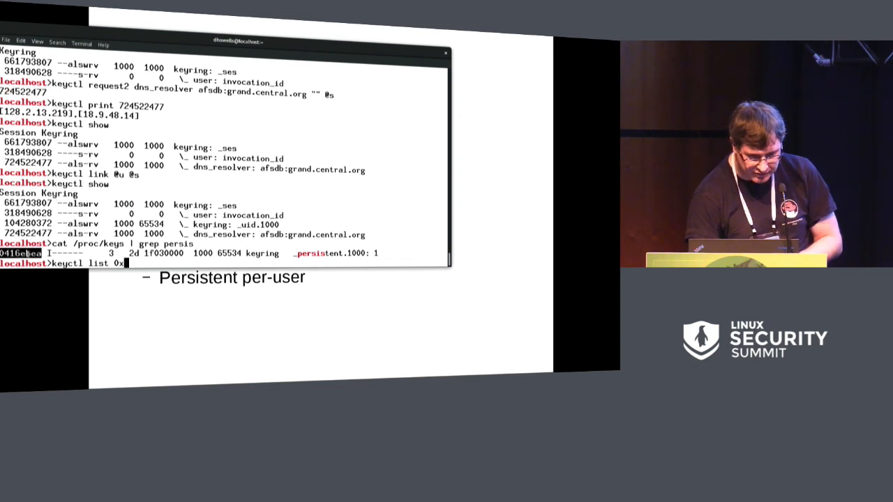
pyautogui.write('0416ebea')
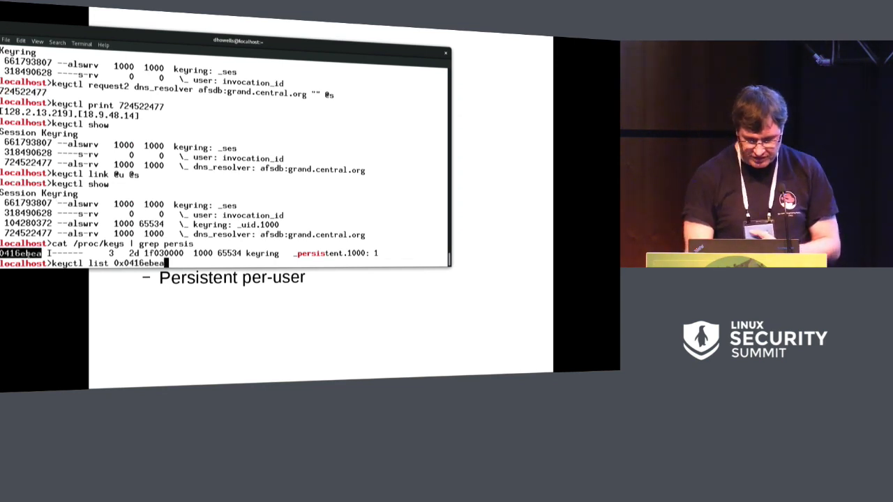
pyautogui.press('Return')
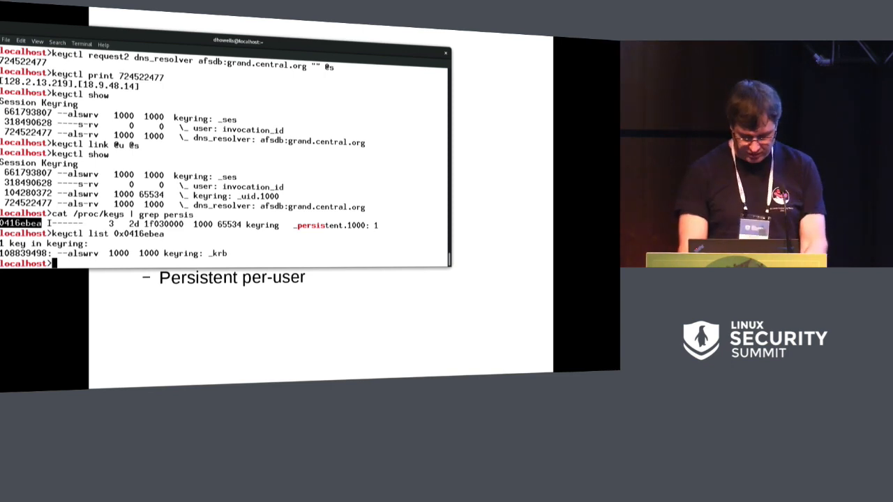
pyautogui.write('klis')
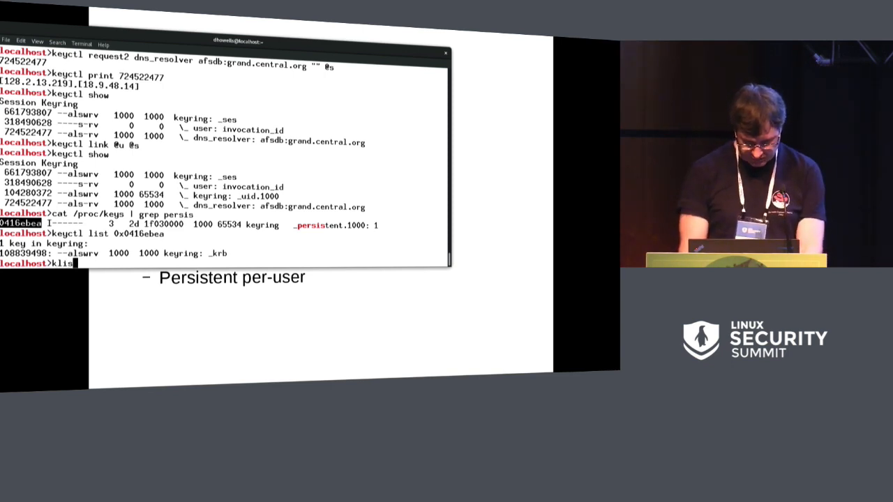
pyautogui.press('Return')
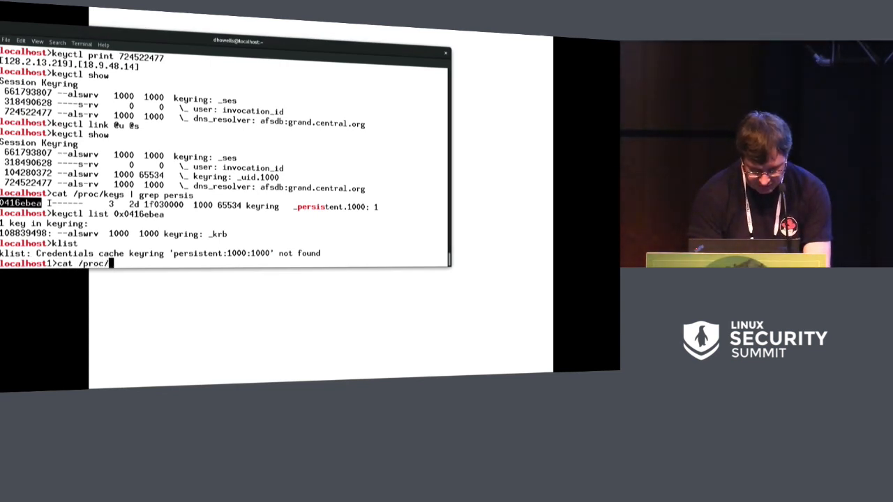
# Step: Dump /proc/keys, then again with sudo to show all dns_resolver, blacklist and asymmetric keys
pyautogui.write('keys')
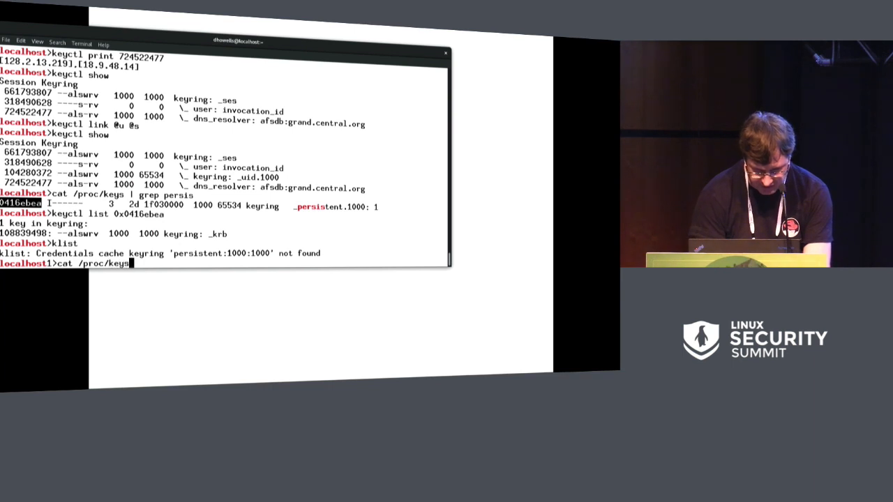
pyautogui.press('Return')
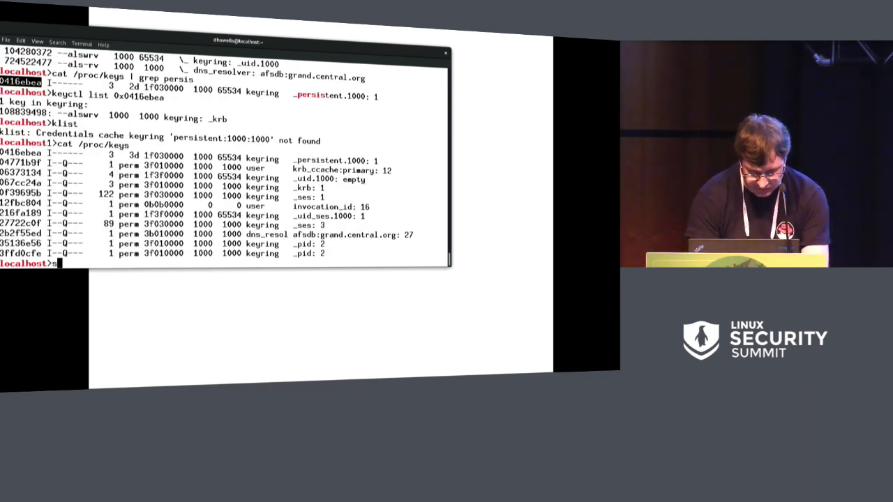
pyautogui.write('sudo cat')
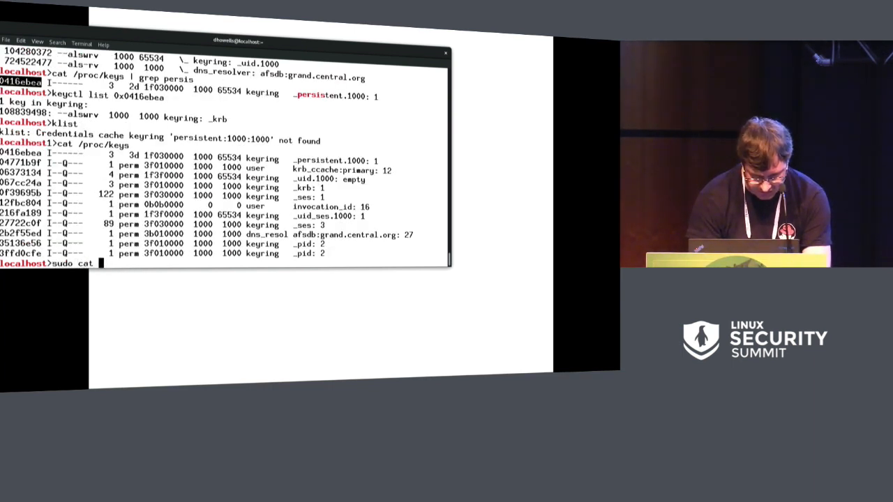
pyautogui.write('/proc/keys')
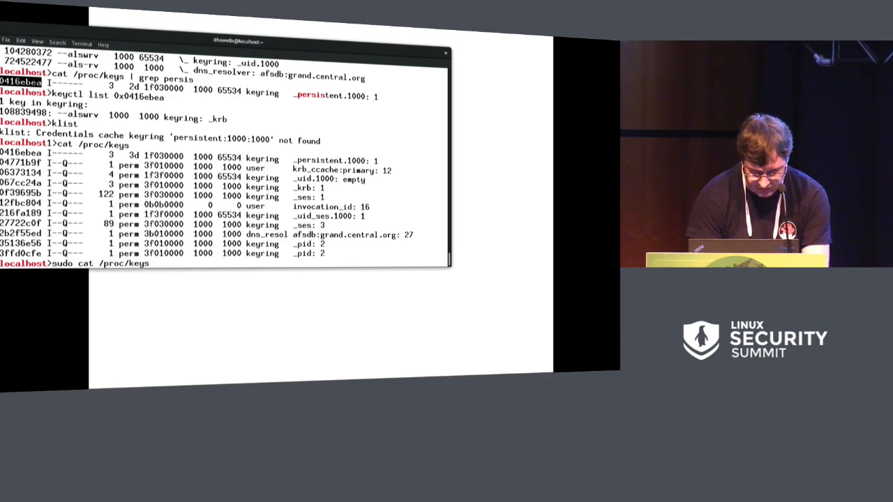
pyautogui.press('Return')
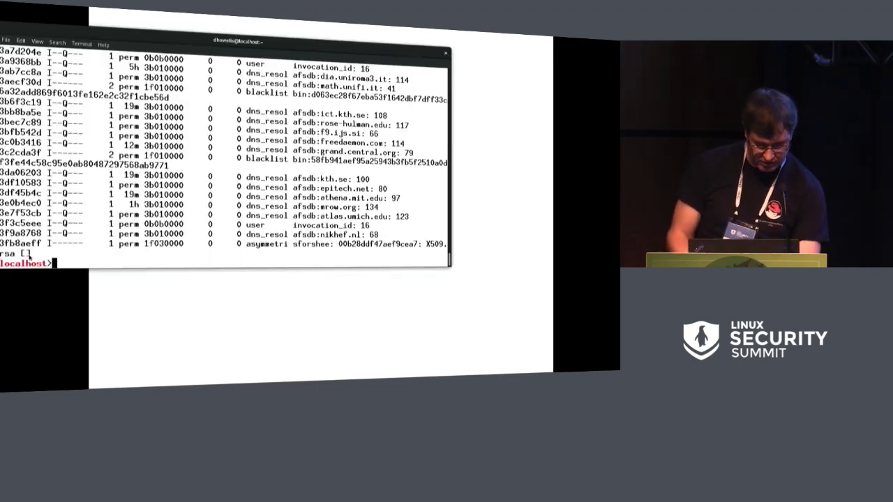
# Step: List the PAM configuration files under /etc/pam.d, then clear the terminal
pyautogui.write('cat /pro')
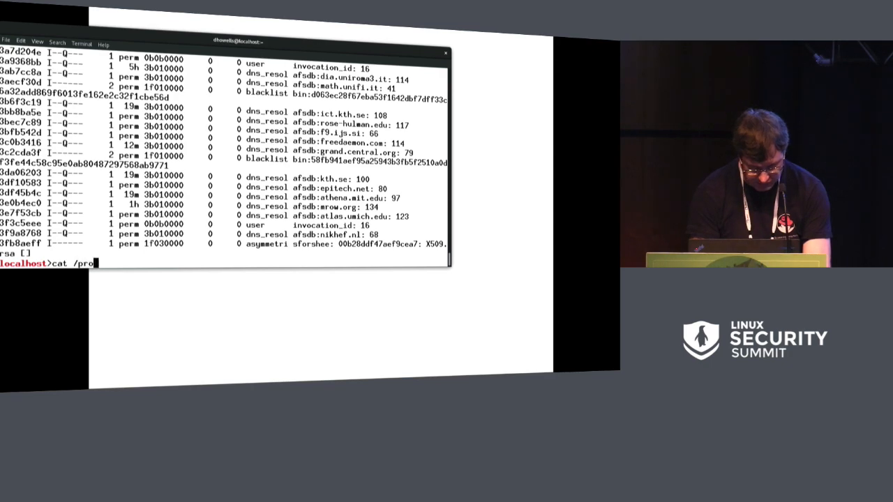
pyautogui.write('etc/pam.d/')
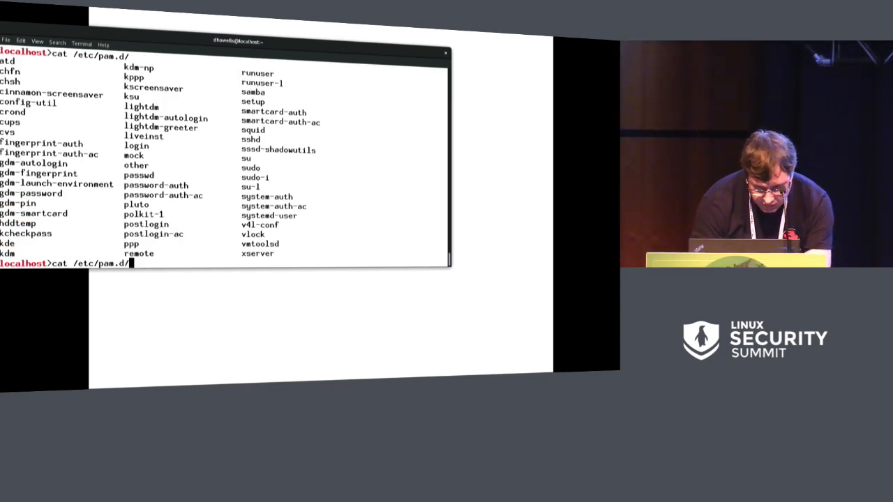
pyautogui.write('system')
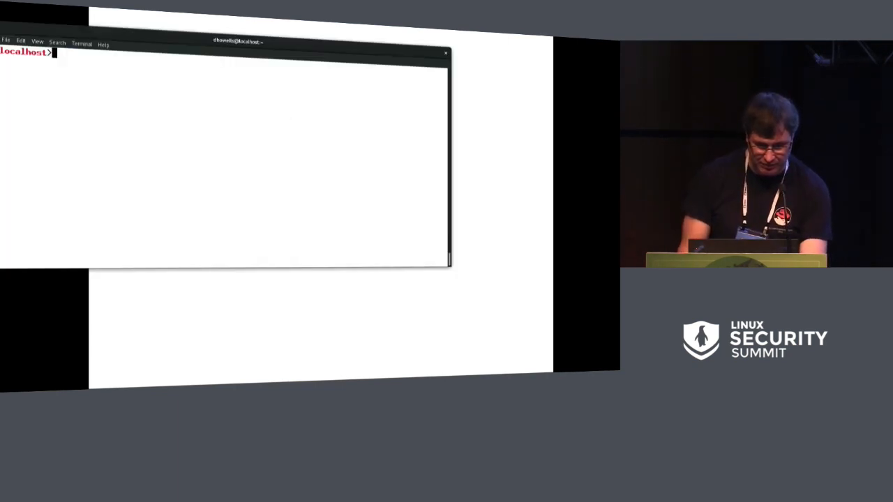
# Step: Display /etc/request-key.conf's callout rules, then switch to a root shell with sudo su
pyautogui.write('cat /pr')
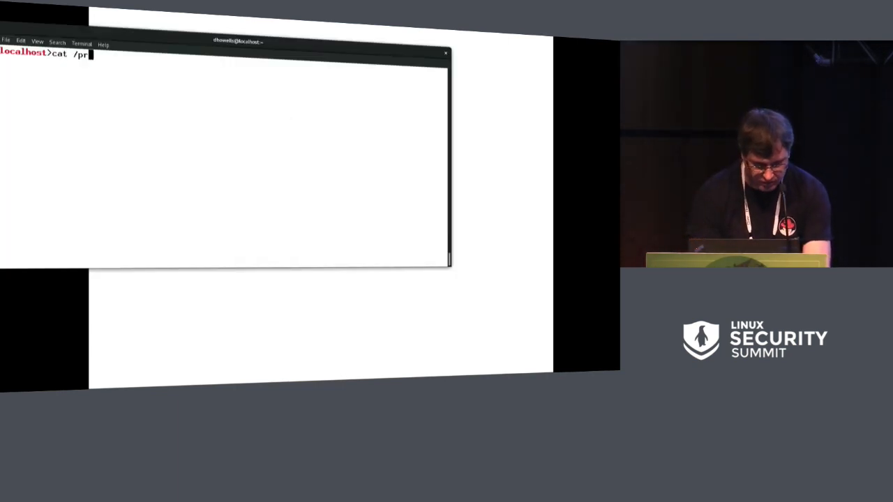
pyautogui.write('et')
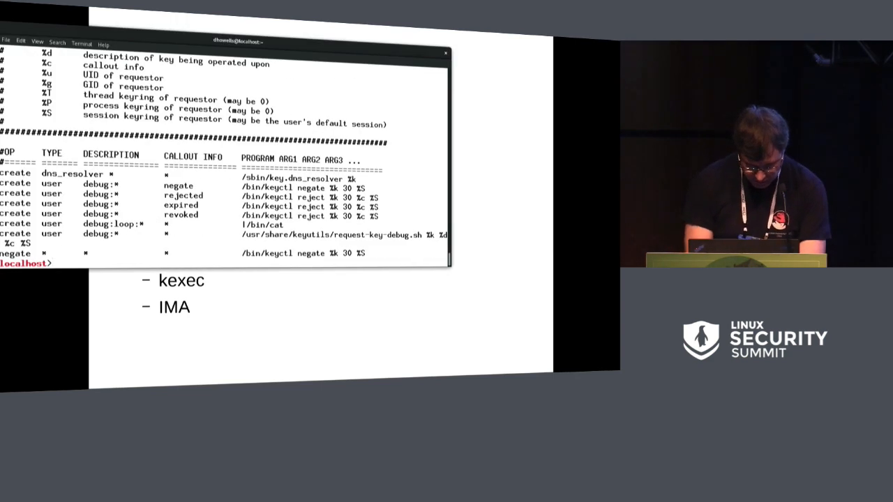
pyautogui.write('sudo su')
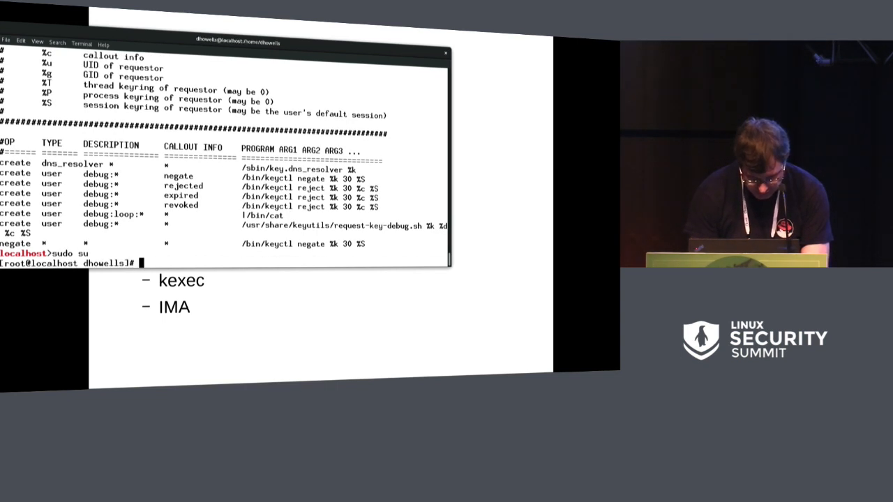
# Step: Filter /proc/keys for asymmetric keys, listing the Fedora Secure Boot and Microsoft UEFI certificates
pyautogui.write('cat /proc/keys | grep asym')
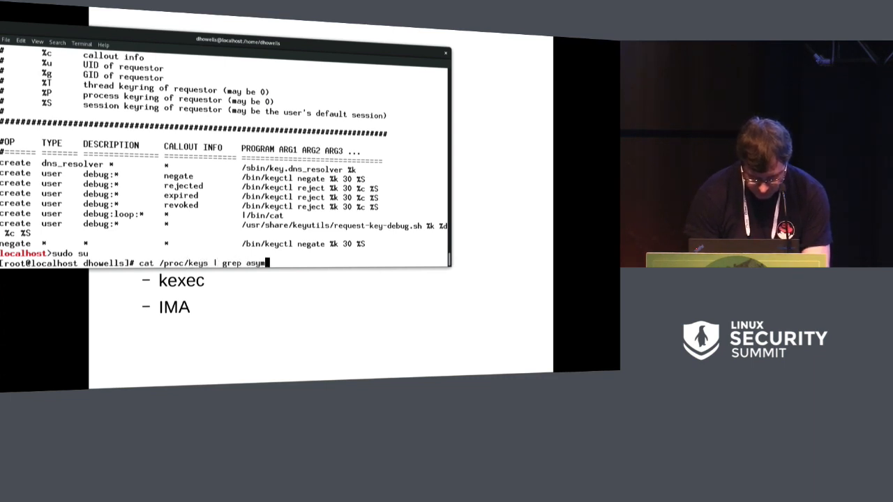
pyautogui.press('Return')
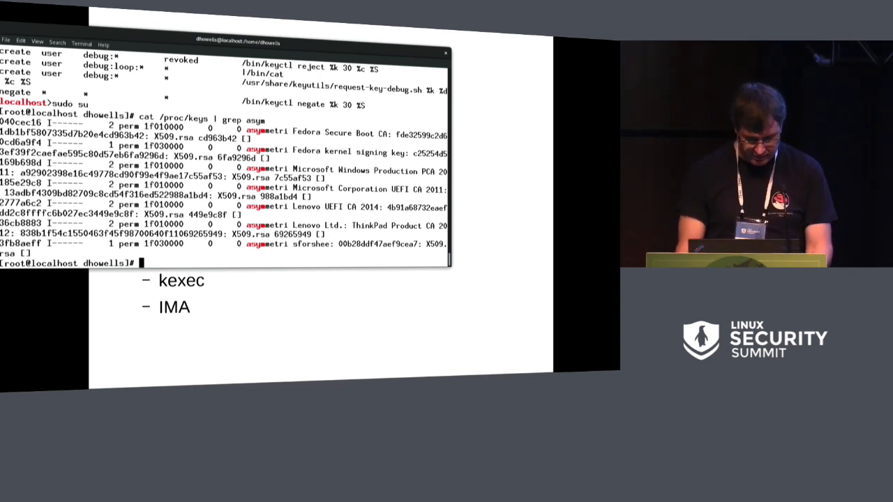
pyautogui.write('cat')
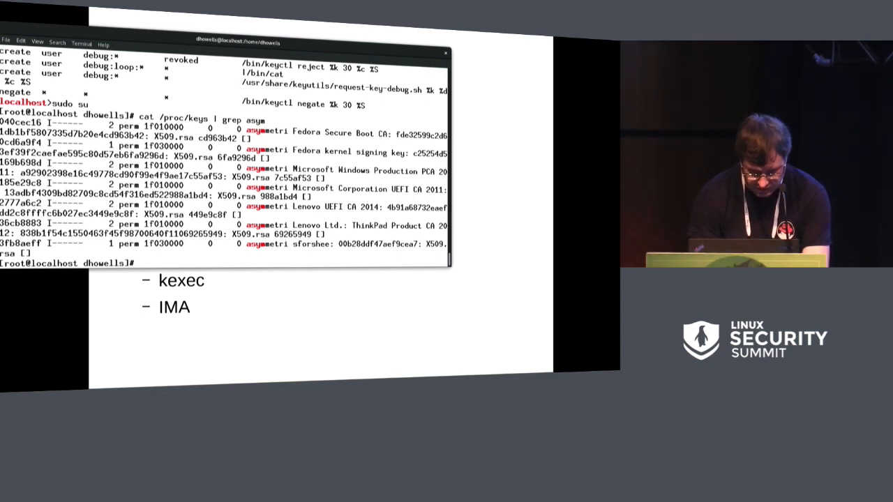
# Step: Run cat /proc/keys | grep keyring to list only the keyring entries
pyautogui.write('cat /proc/keys | grep')
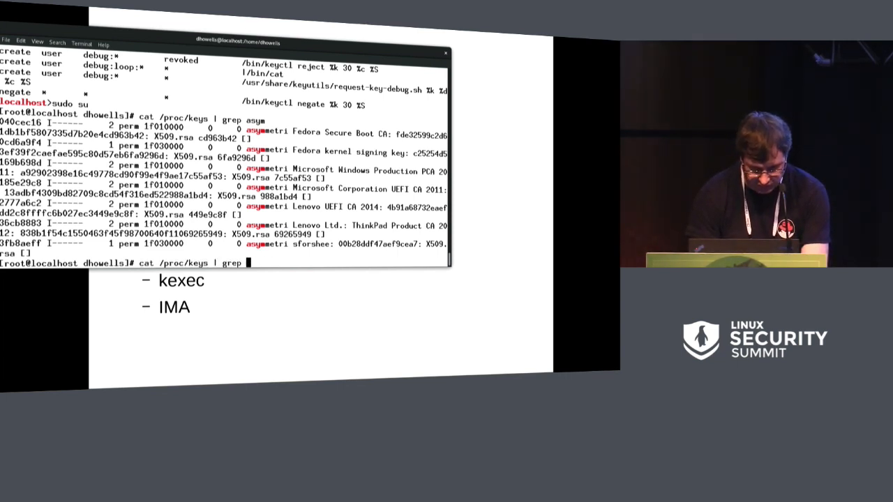
pyautogui.write('keyring')
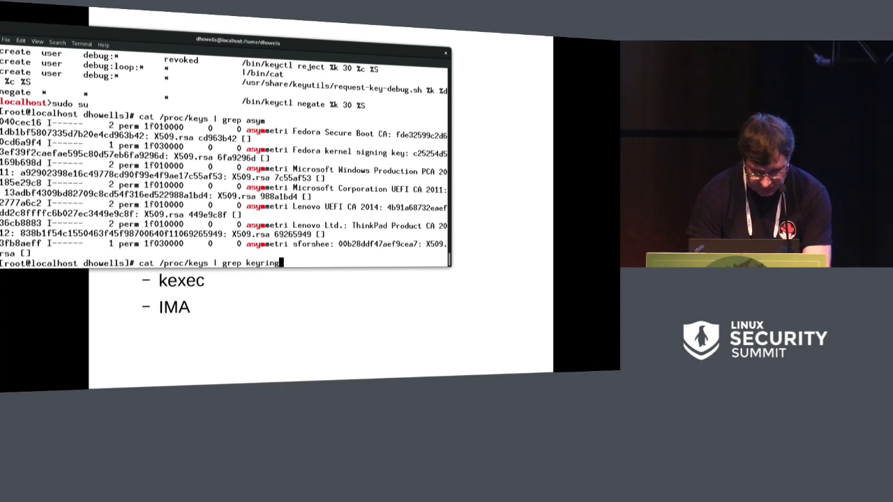
pyautogui.press('Return')
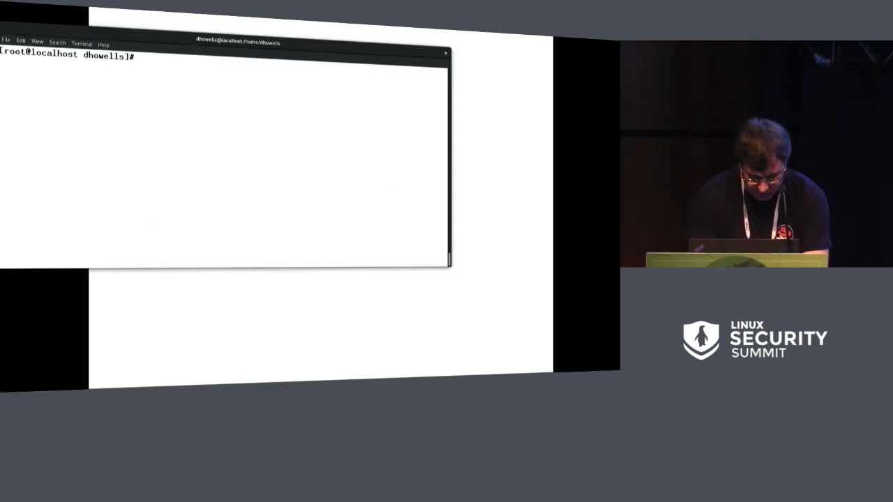
# Step: Leave root, run the recalled kinit command for a YOUR-FILE-SYSTEM.COM ticket, and begin cat /proc/
pyautogui.press('ctrl+r')
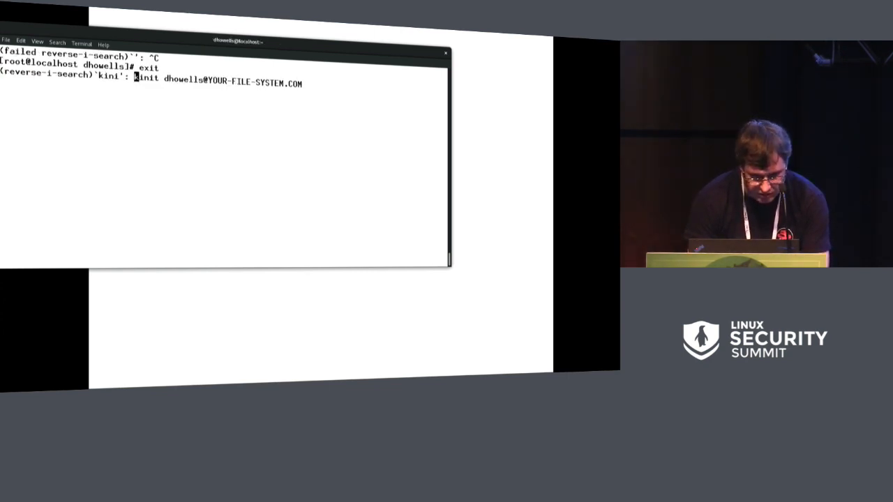
pyautogui.press('Return')
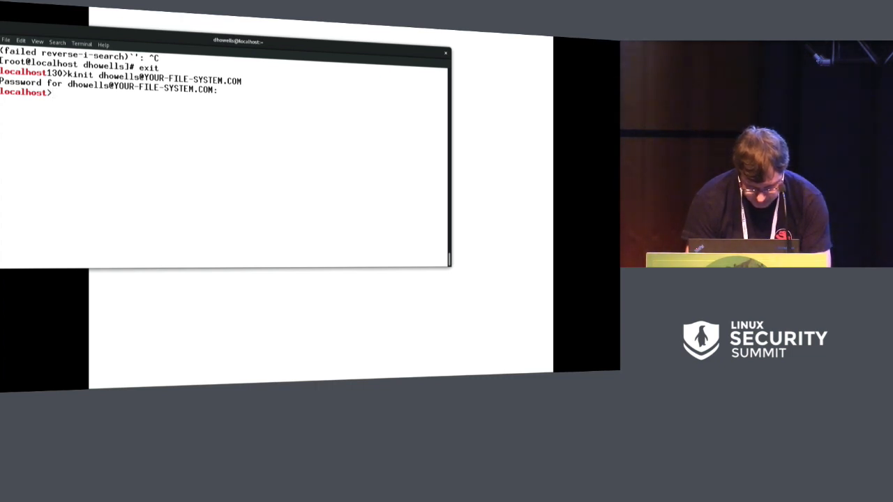
pyautogui.write('cat /proc/')
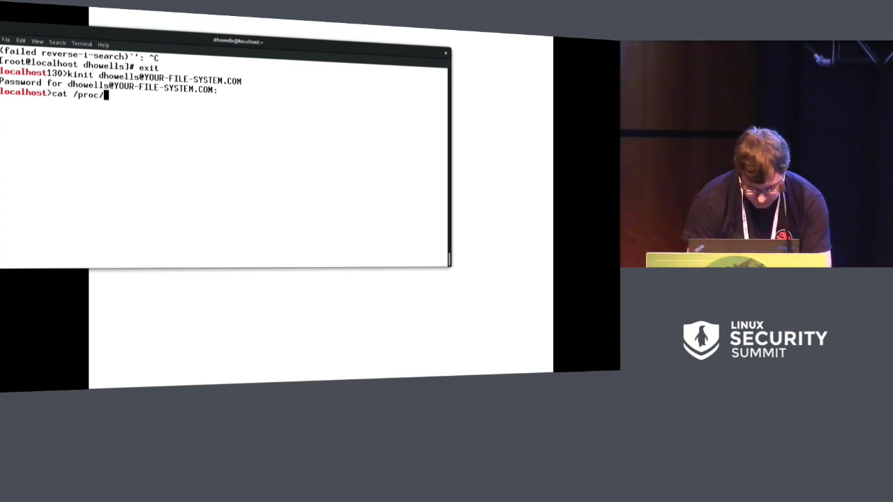